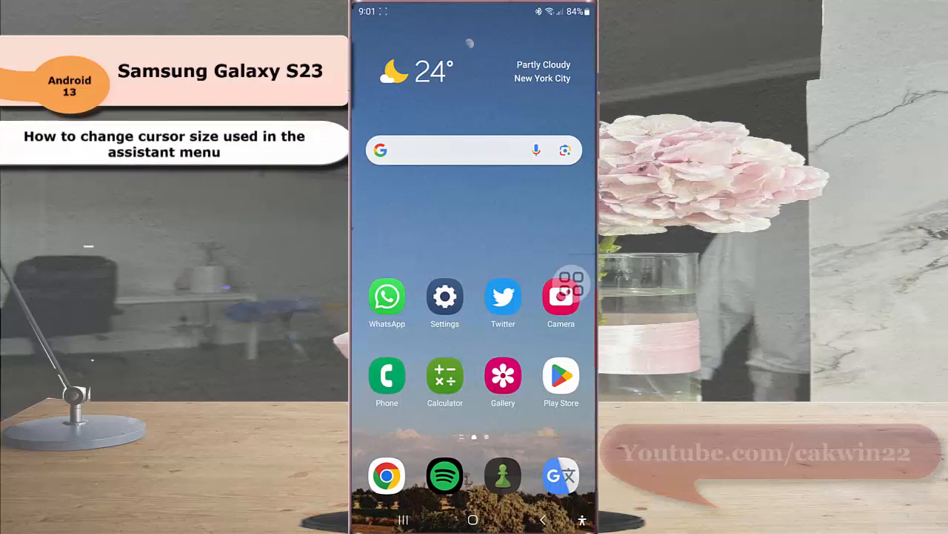
# Step: Reach the main Settings list from the quick settings panel's gear icon
pyautogui.moveTo(474, 11); pyautogui.dragTo(474, 223)
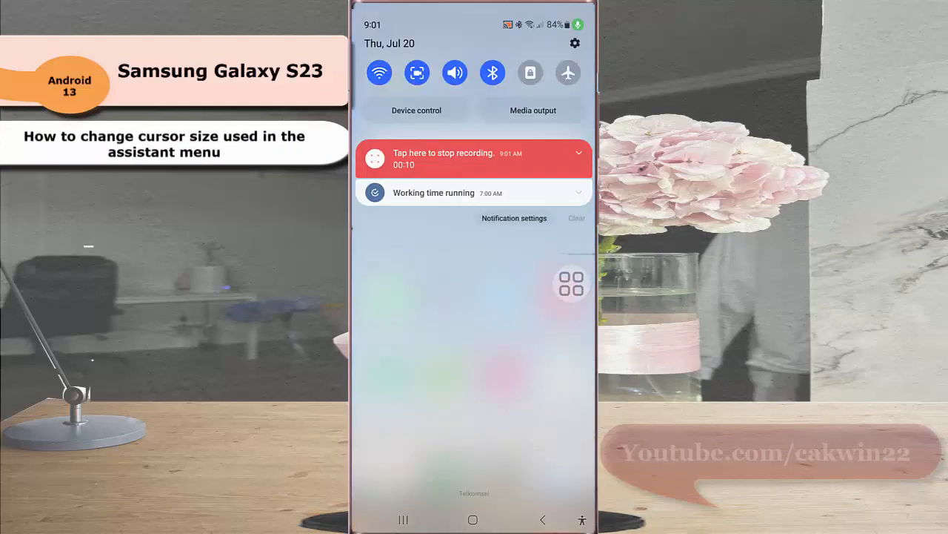
pyautogui.click(575, 42)
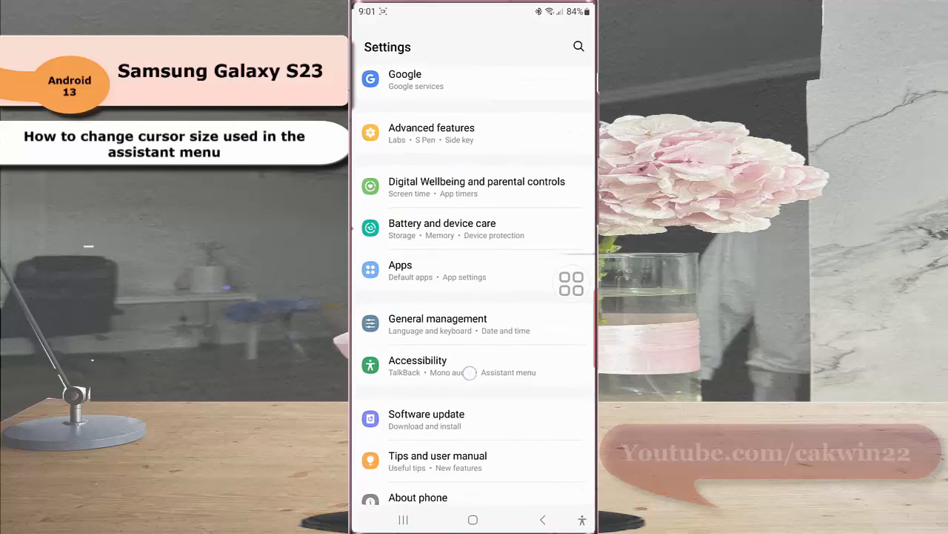
# Step: Navigate Accessibility > Interaction and dexterity to the Touchpad and cursor control page
pyautogui.click(418, 364)
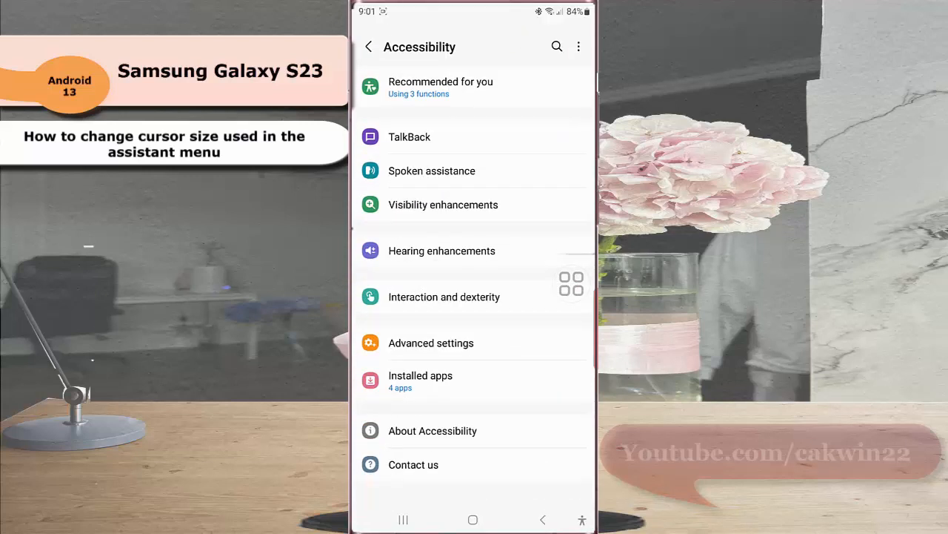
pyautogui.click(444, 296)
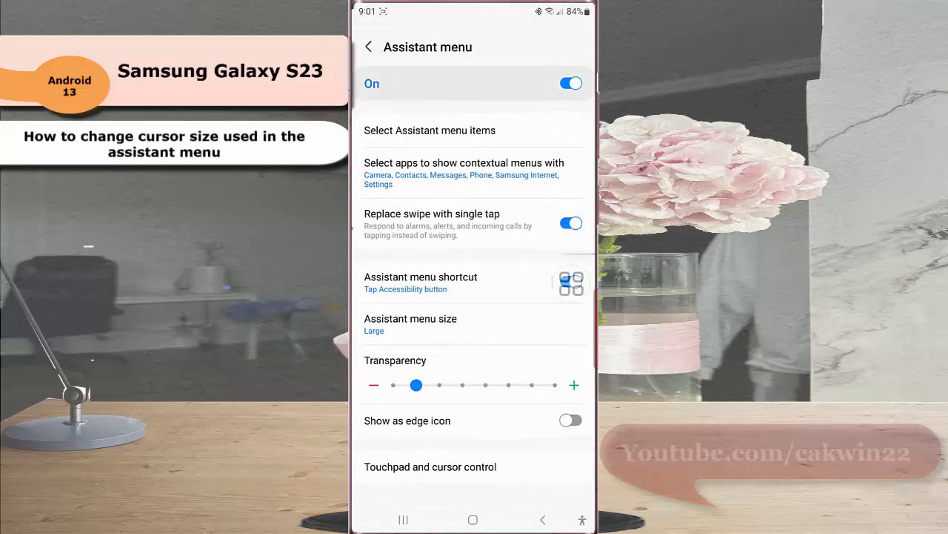
pyautogui.click(430, 465)
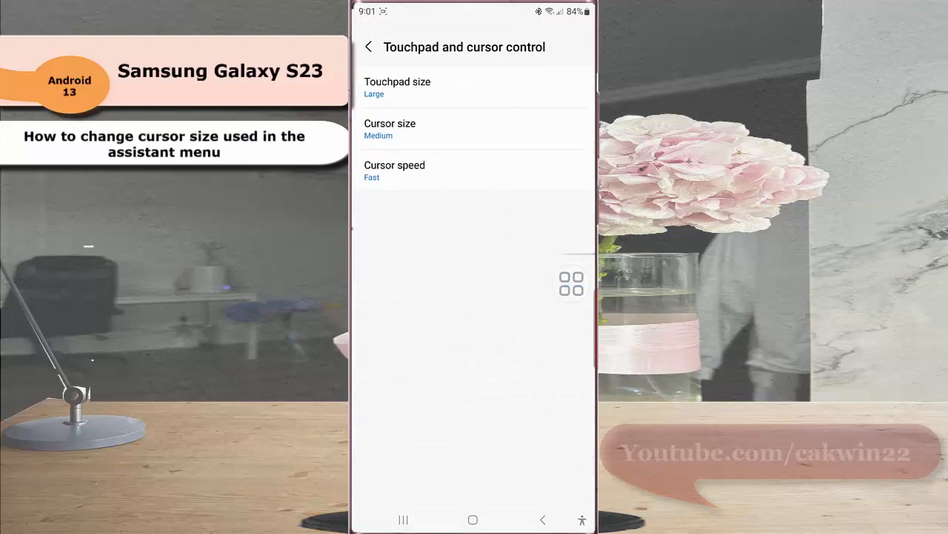
# Step: Set the assistant menu cursor size to Large instead of Medium
pyautogui.click(389, 127)
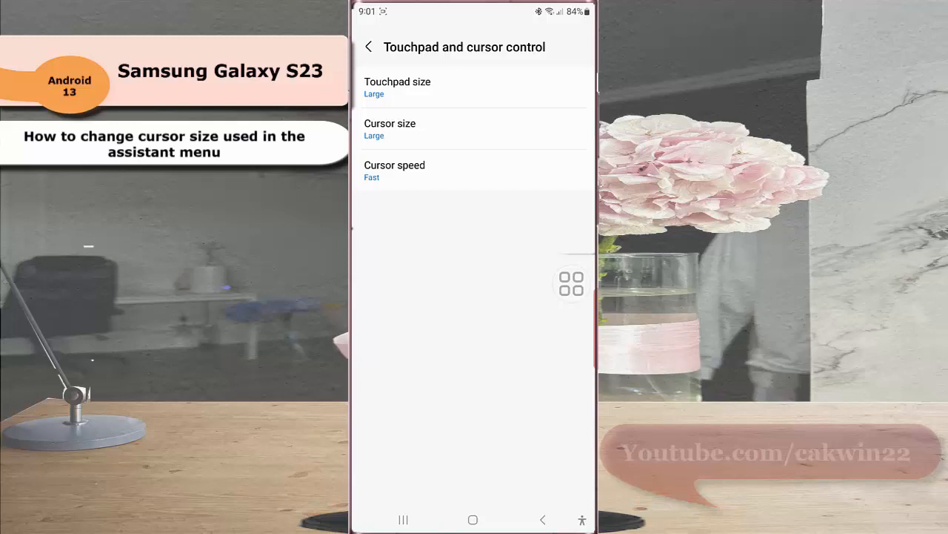
# Step: Display the enlarged assistant-menu cursor over the Touchpad and cursor control screen
pyautogui.click(572, 283)
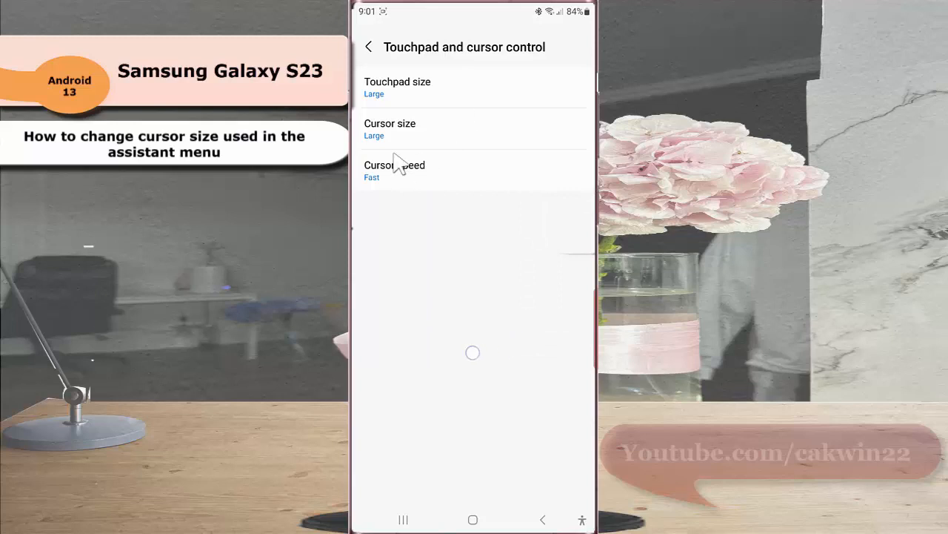
pyautogui.moveTo(475, 161)
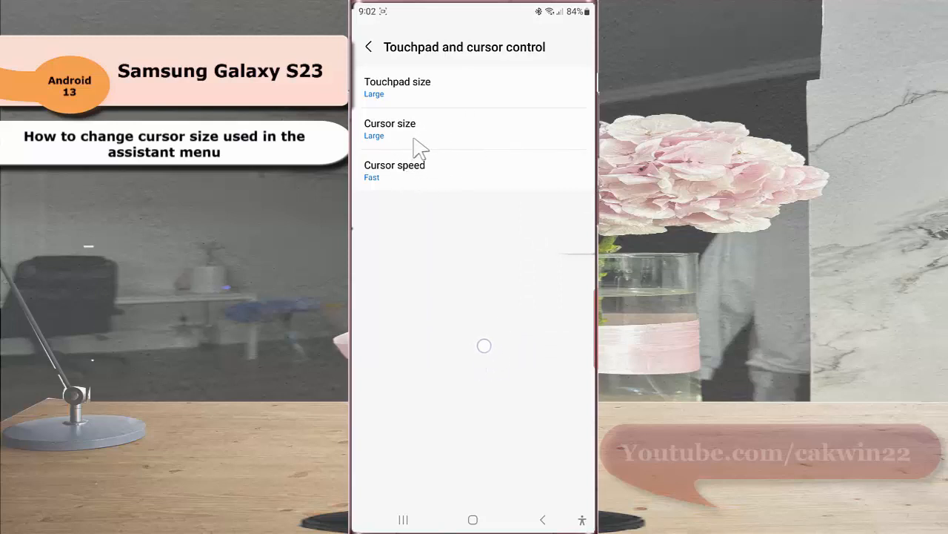
pyautogui.moveTo(423, 160)
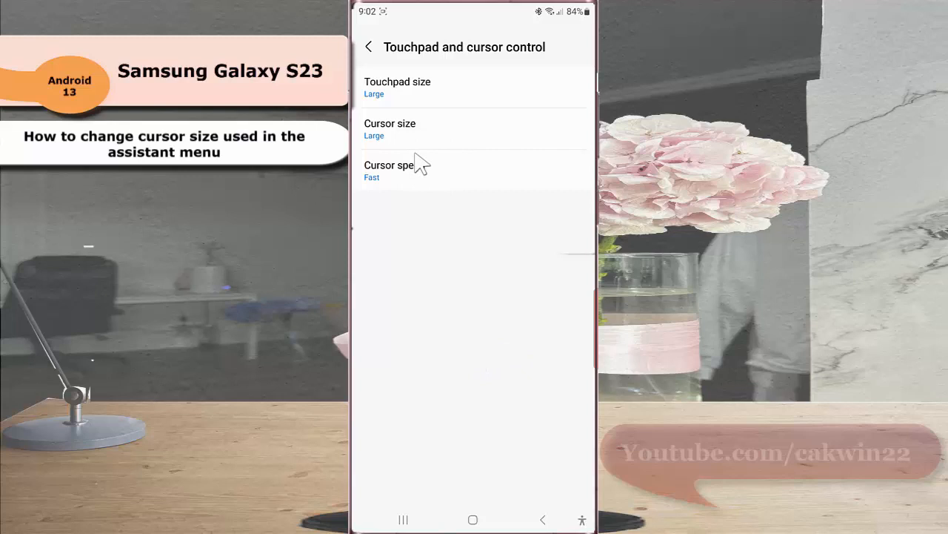
pyautogui.moveTo(386, 189)
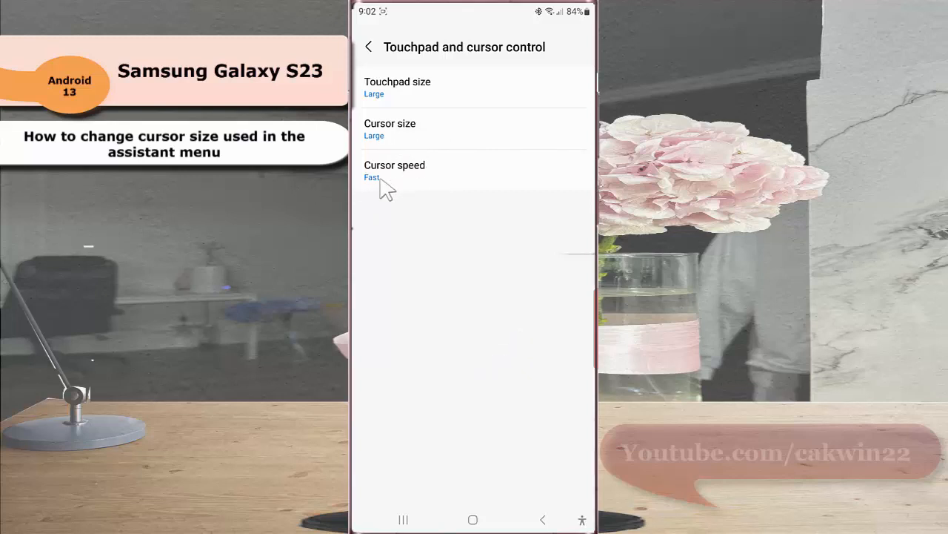